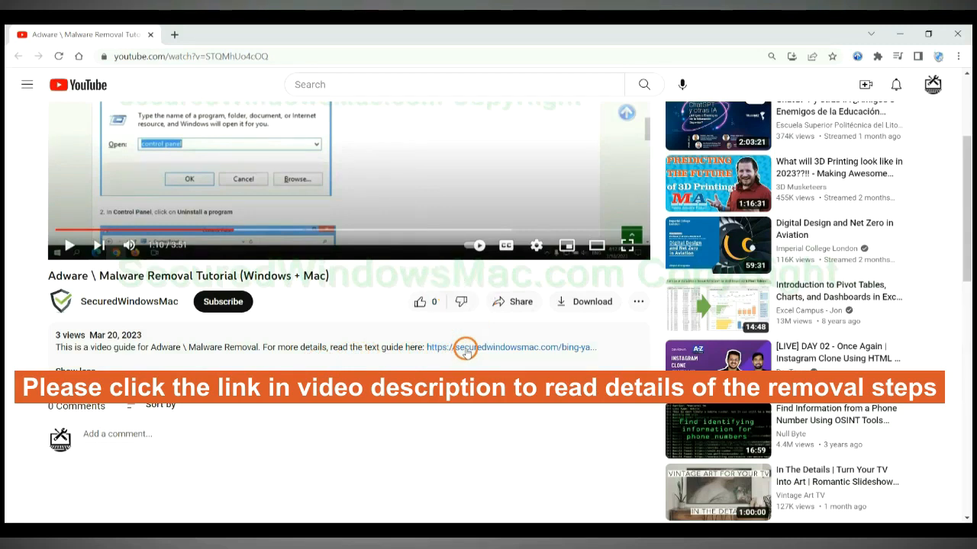
- Open the securedwindowsmac.com removal guide from the video description
left_click(466, 347)
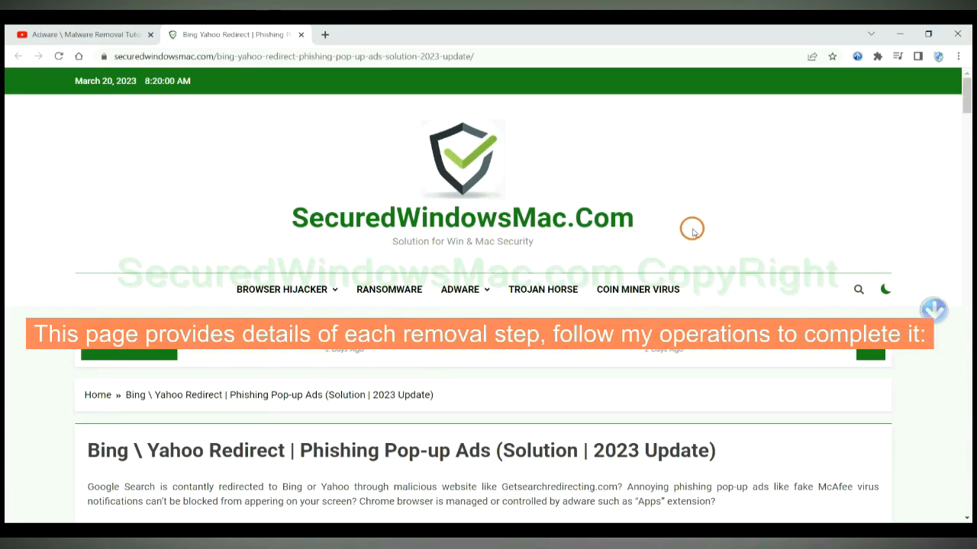
- Scroll the article down to the Instant Automatic Removal section with SpyHunter downloads
scroll("down", 3)
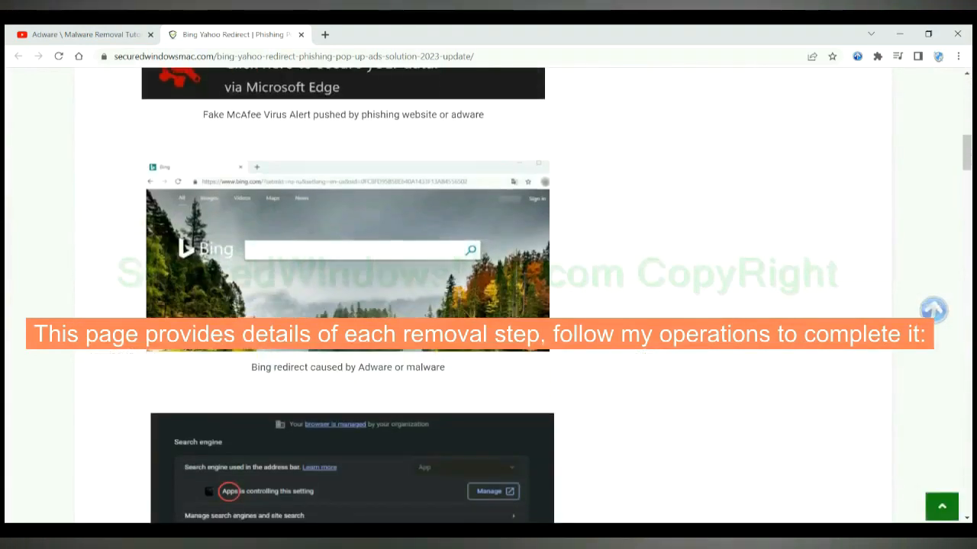
scroll("down", 3)
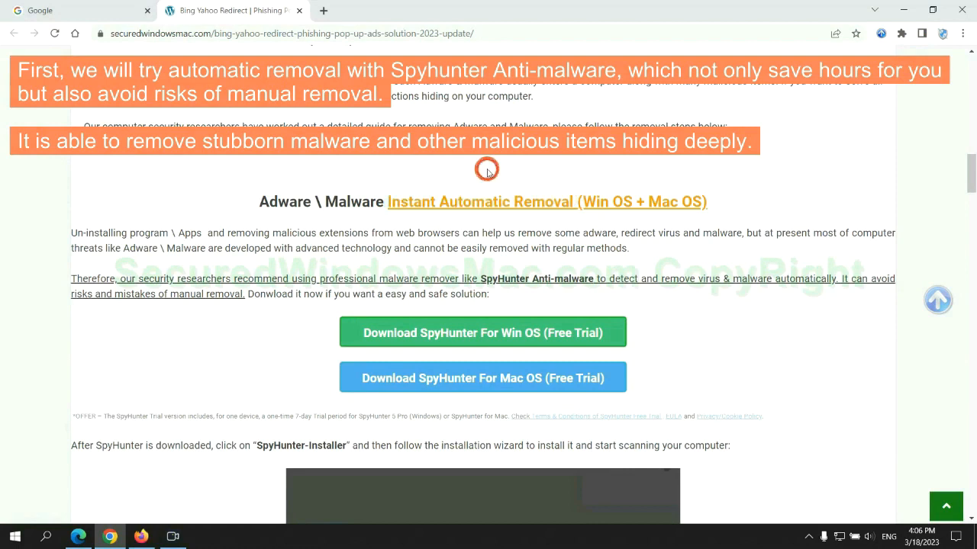
mouse_move(489, 232)
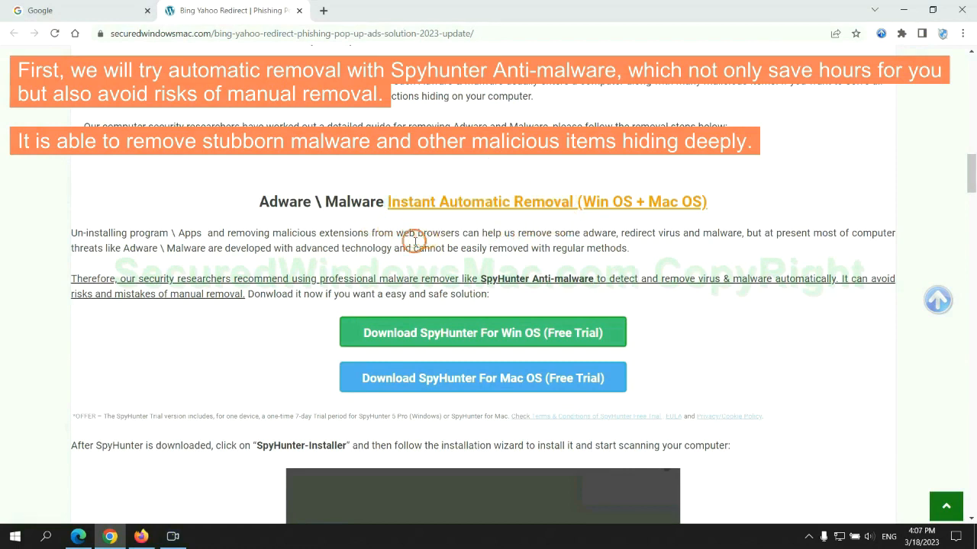
mouse_move(844, 251)
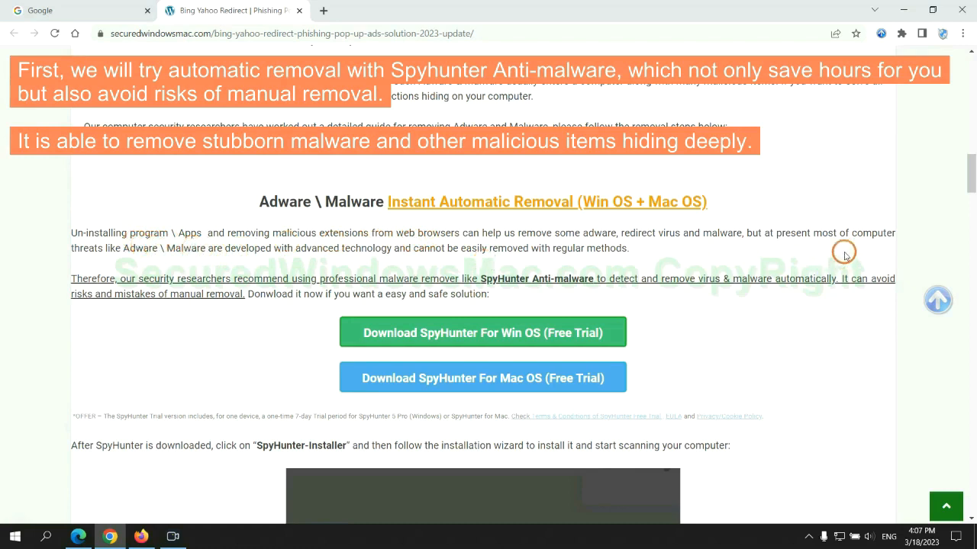
scroll("down", 3)
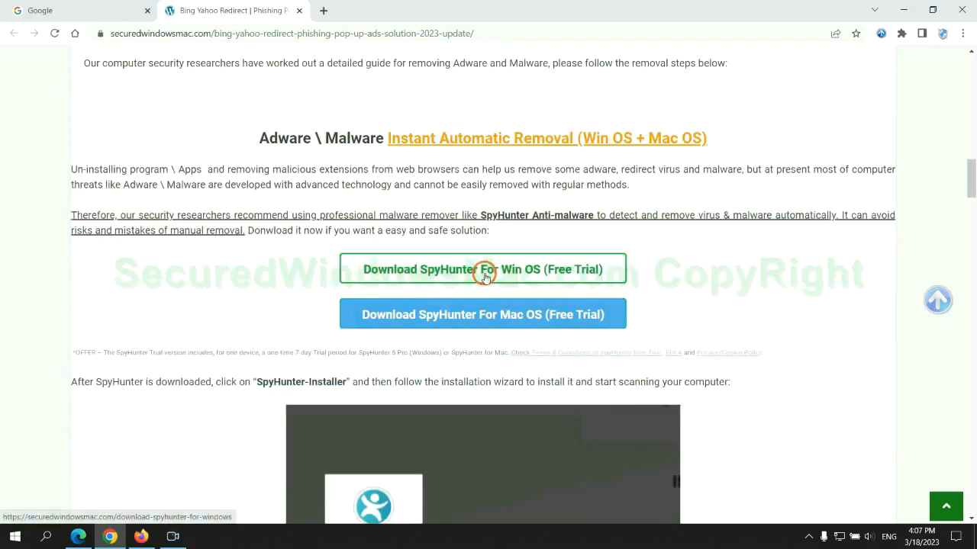
mouse_move(494, 312)
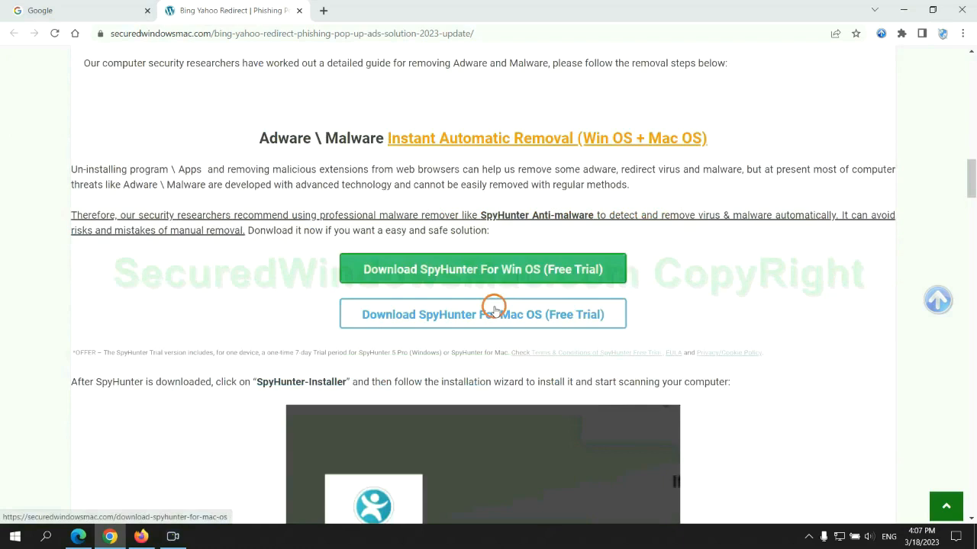
- Launch the downloaded SpyHunter for Windows installer
scroll("down", 3)
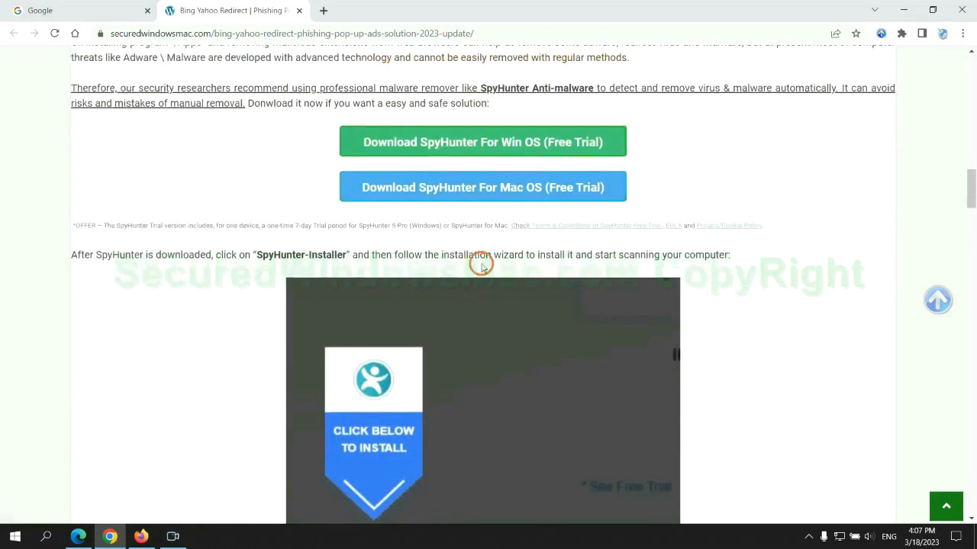
left_click(488, 142)
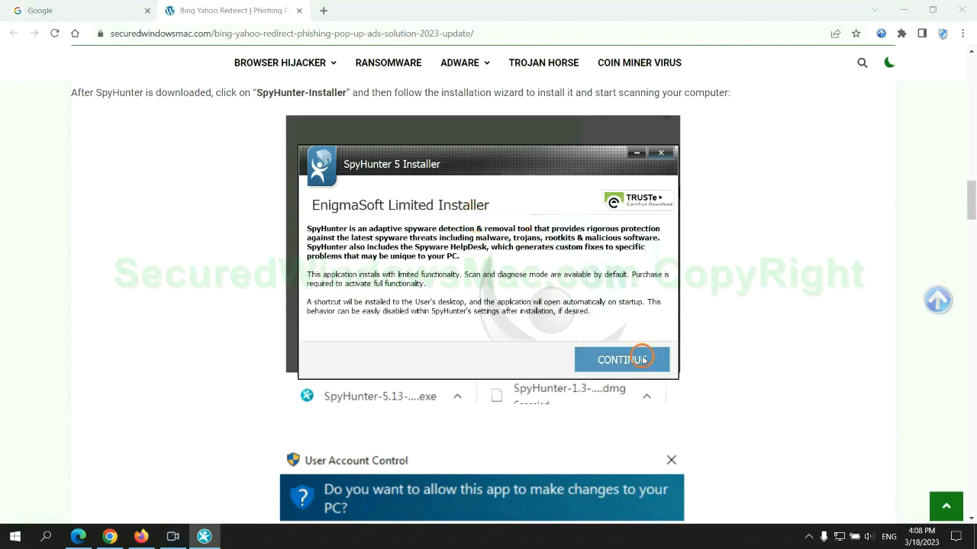
- Continue past the welcome screen and accept the EULA and Privacy Policy
left_click(622, 359)
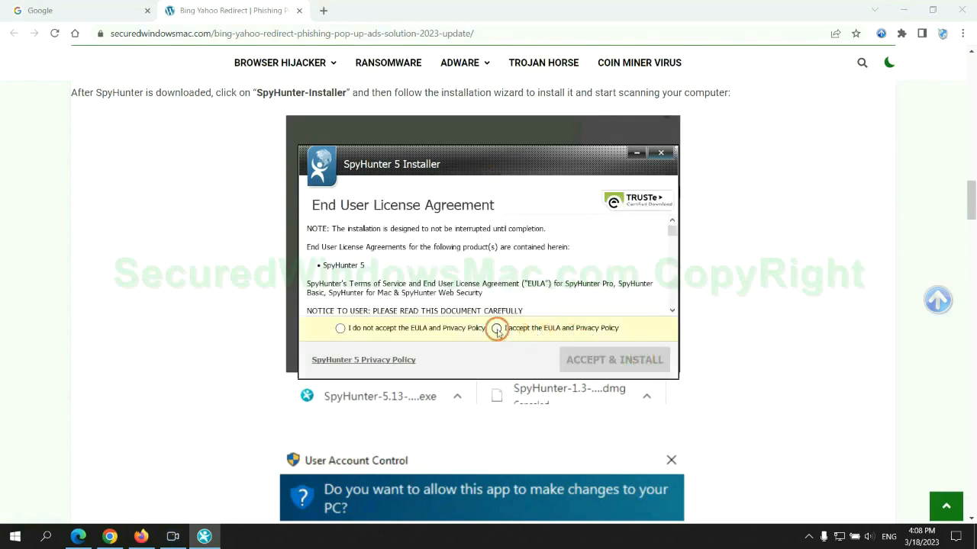
left_click(496, 330)
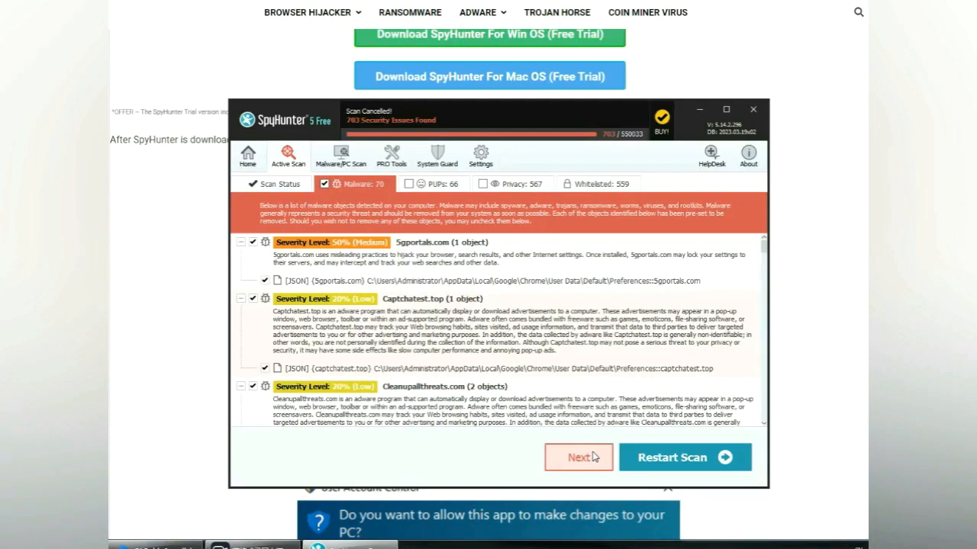
mouse_move(597, 464)
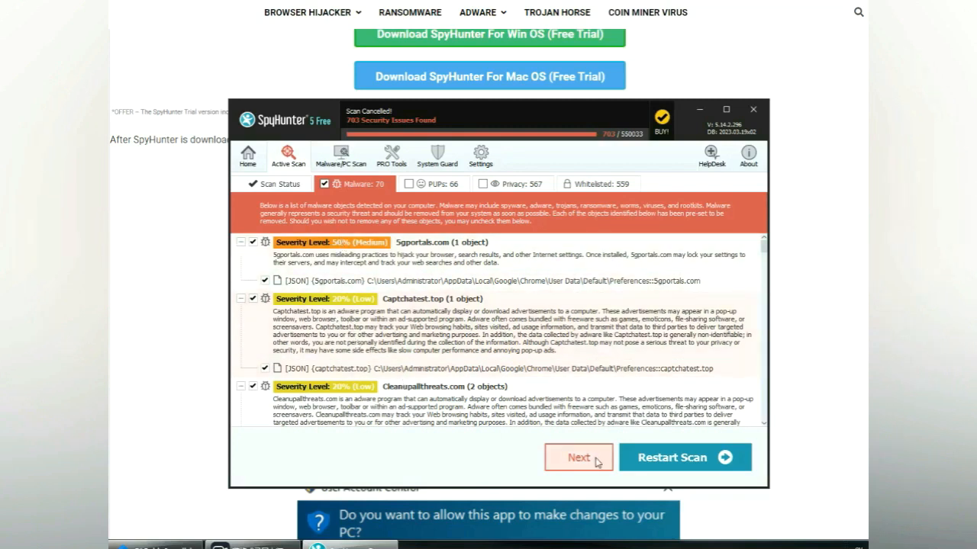
- Proceed from the 703-issue scan results and choose the 7-day free trial
left_click(578, 457)
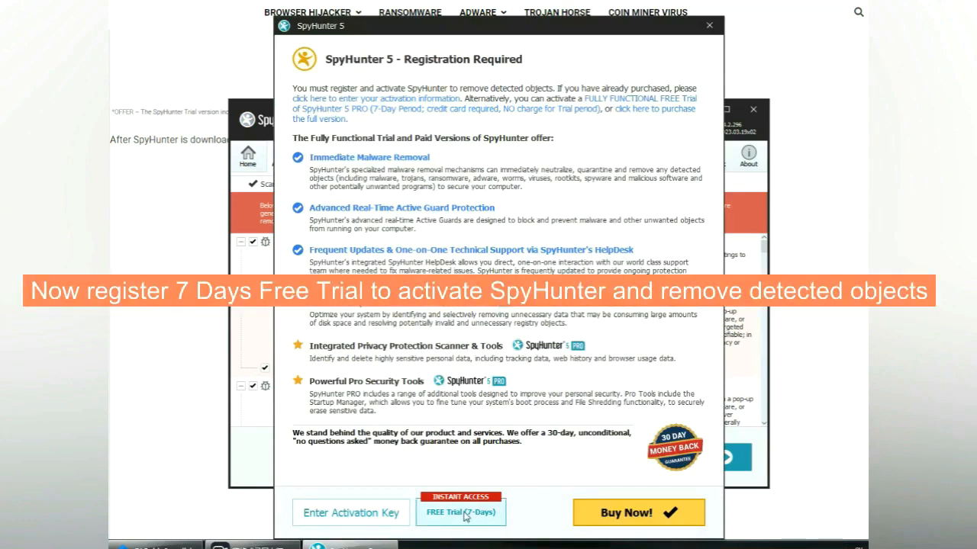
left_click(460, 514)
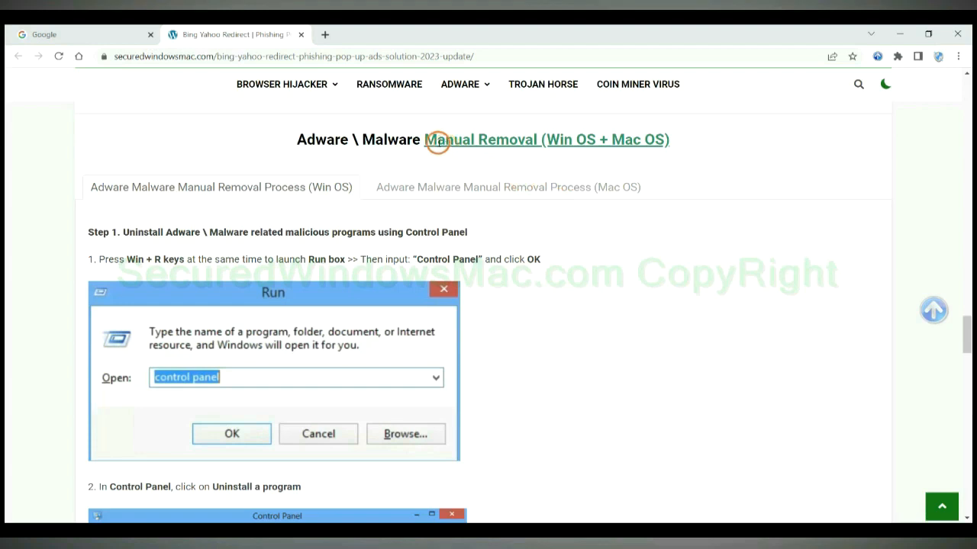
mouse_move(444, 156)
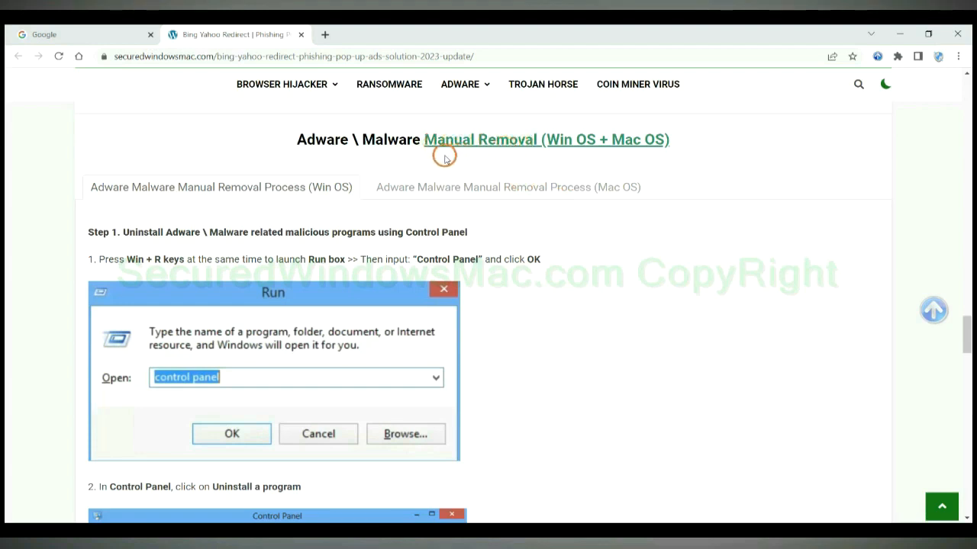
double_click(576, 140)
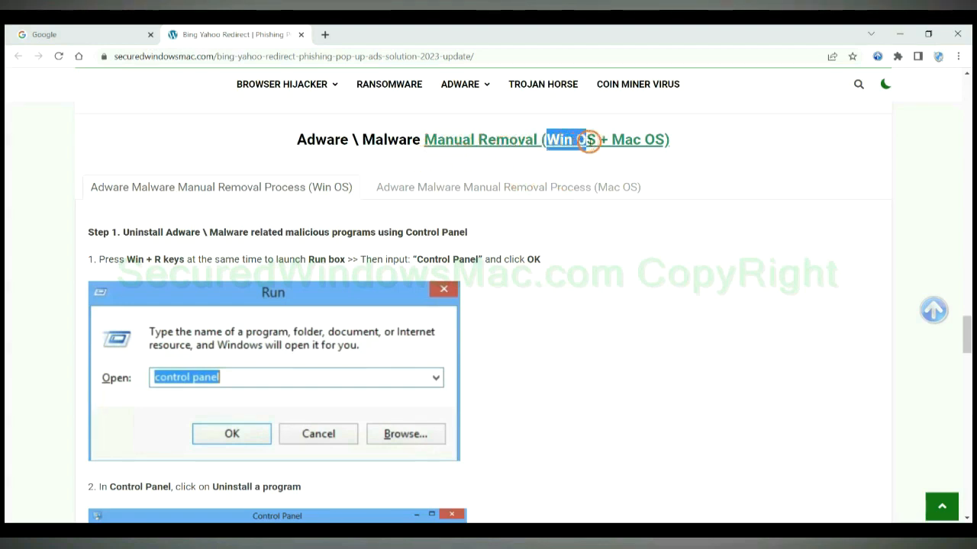
mouse_move(176, 203)
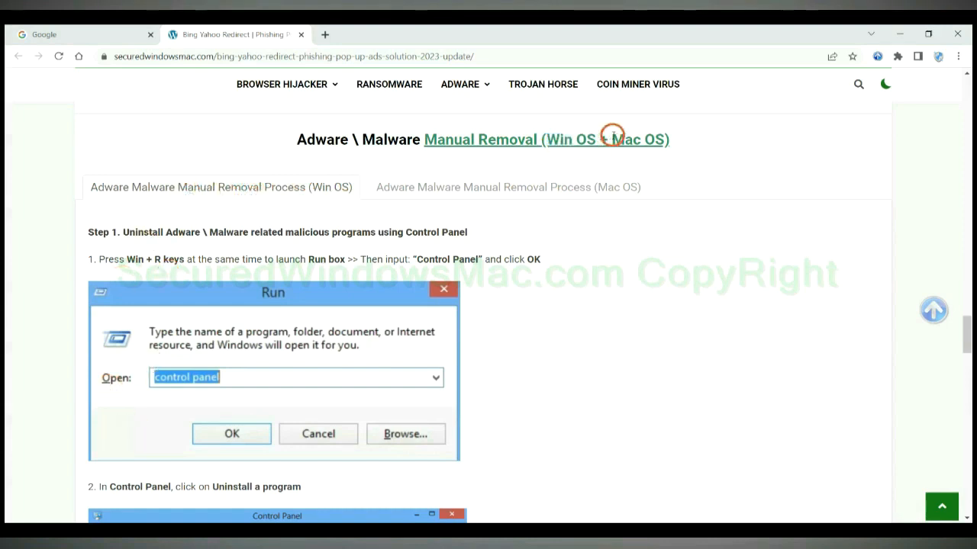
left_click(638, 139)
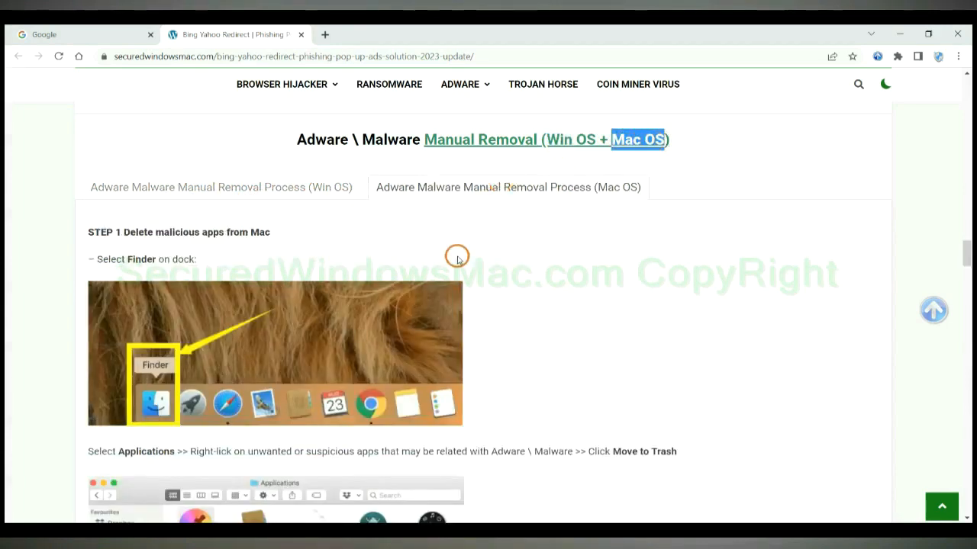
left_click(221, 187)
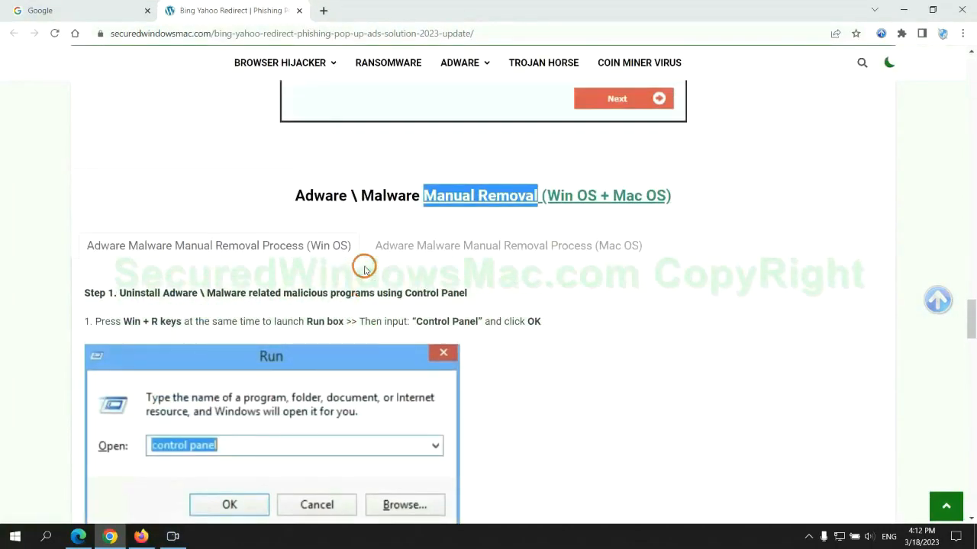
- Read the manual removal steps, then remove and confirm removing McAfee WebAdvisor in Edge
scroll("down", 3)
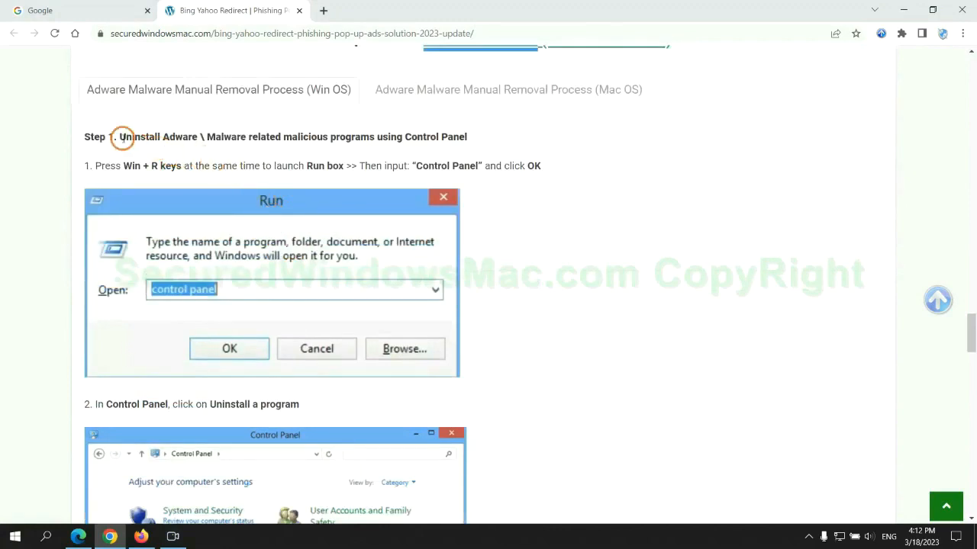
mouse_move(140, 142)
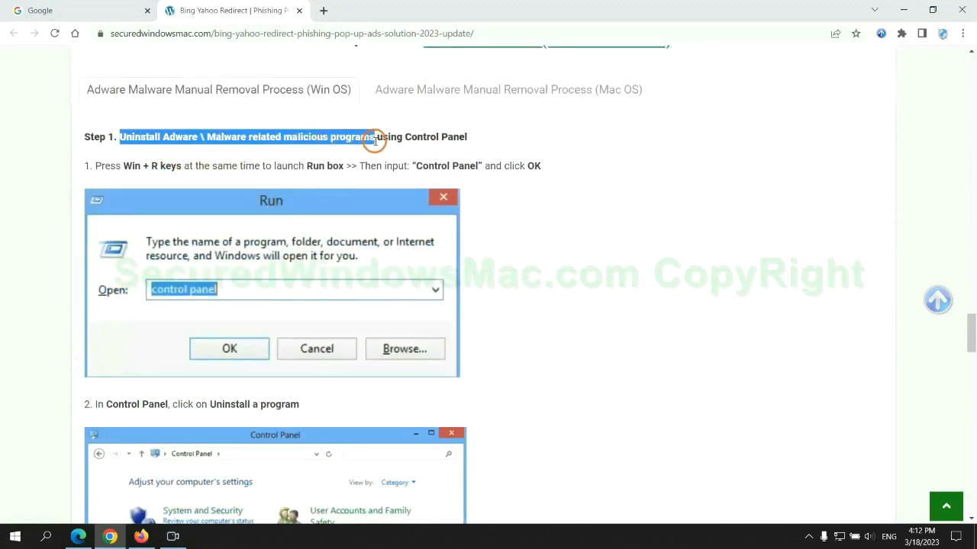
scroll("down", 3)
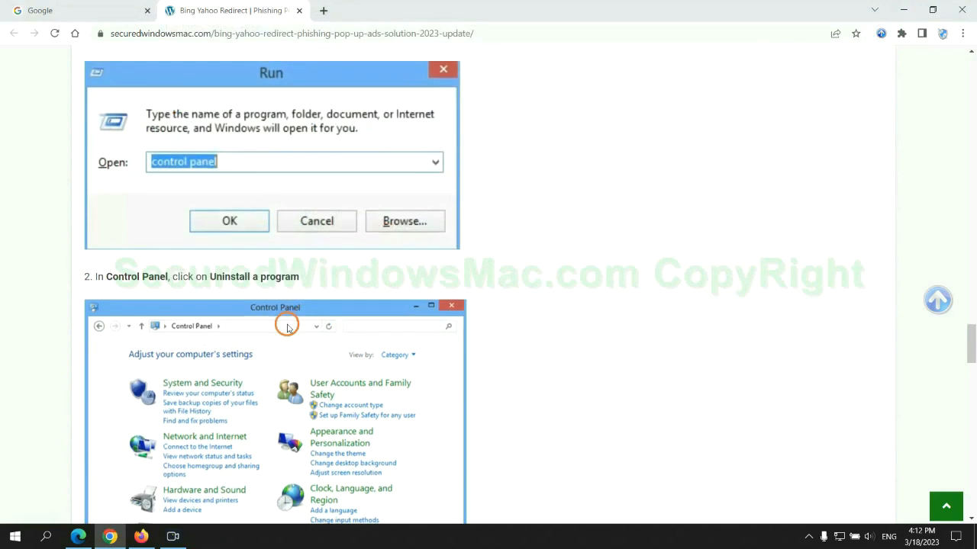
scroll("down", 3)
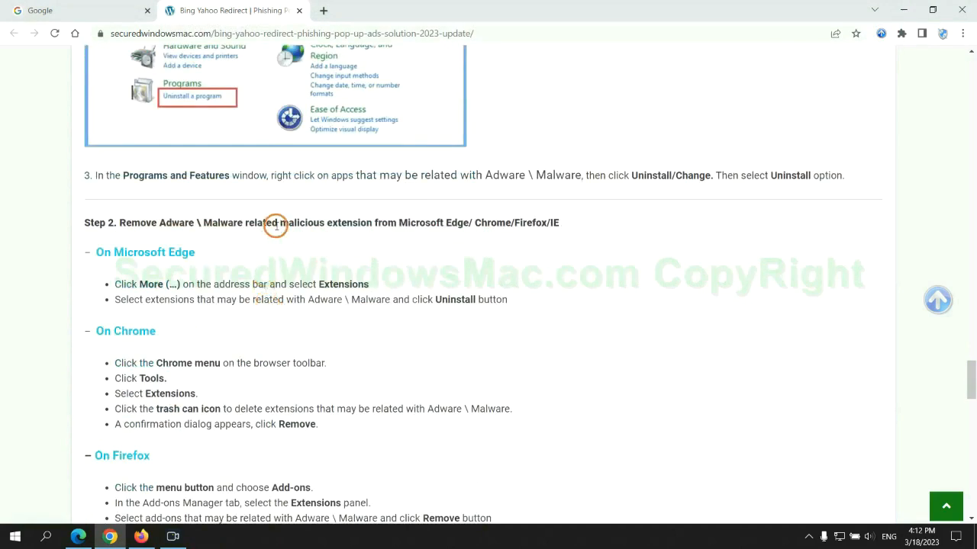
mouse_move(250, 266)
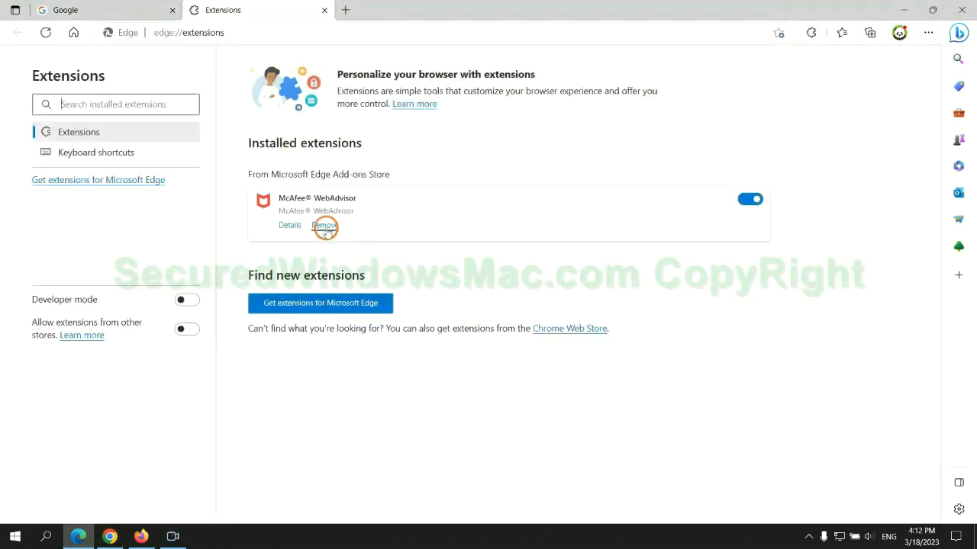
left_click(324, 224)
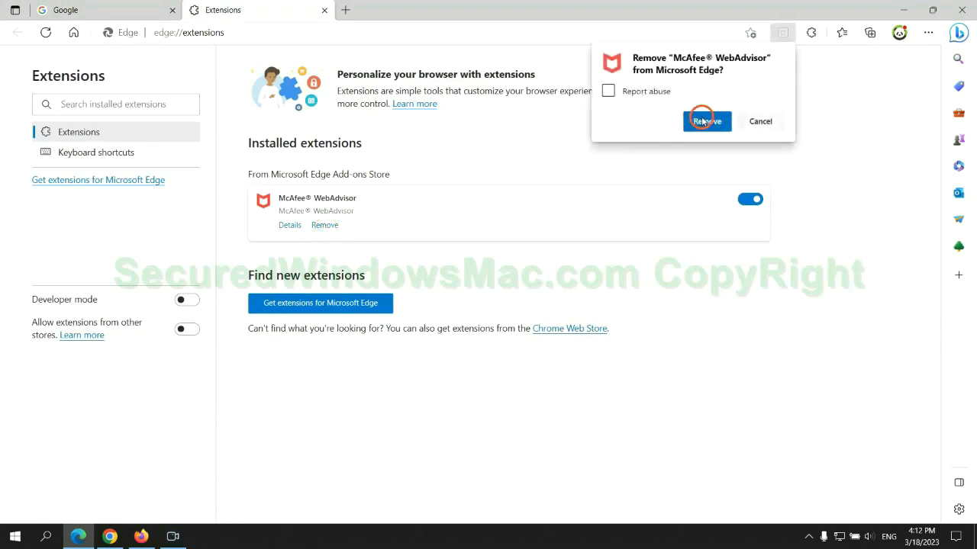
left_click(707, 121)
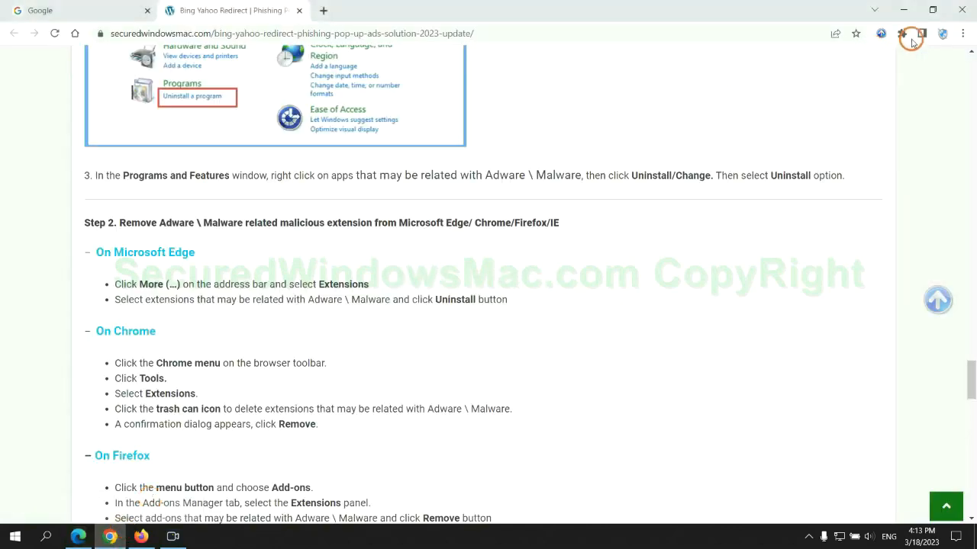
- Remove the Ecosia extension via Chrome's Manage extensions page
left_click(910, 34)
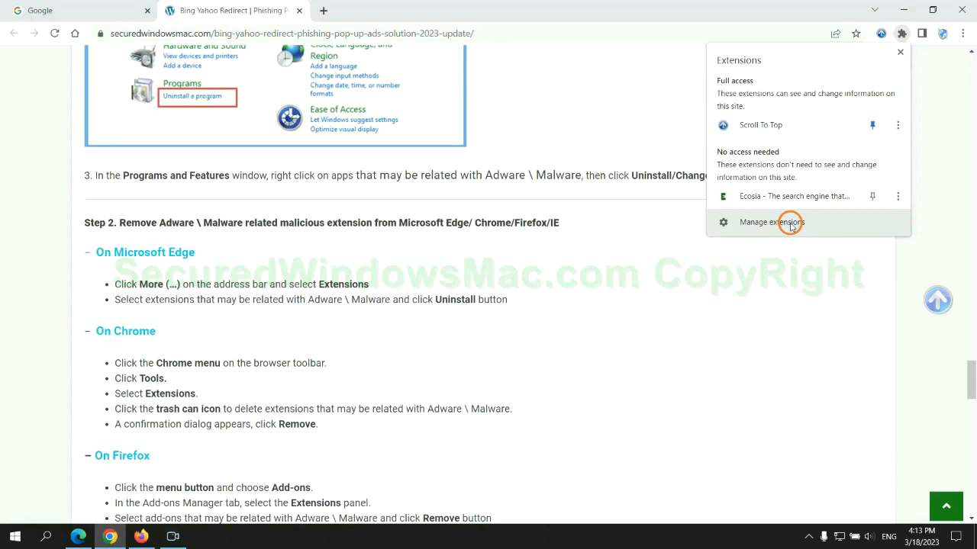
left_click(772, 222)
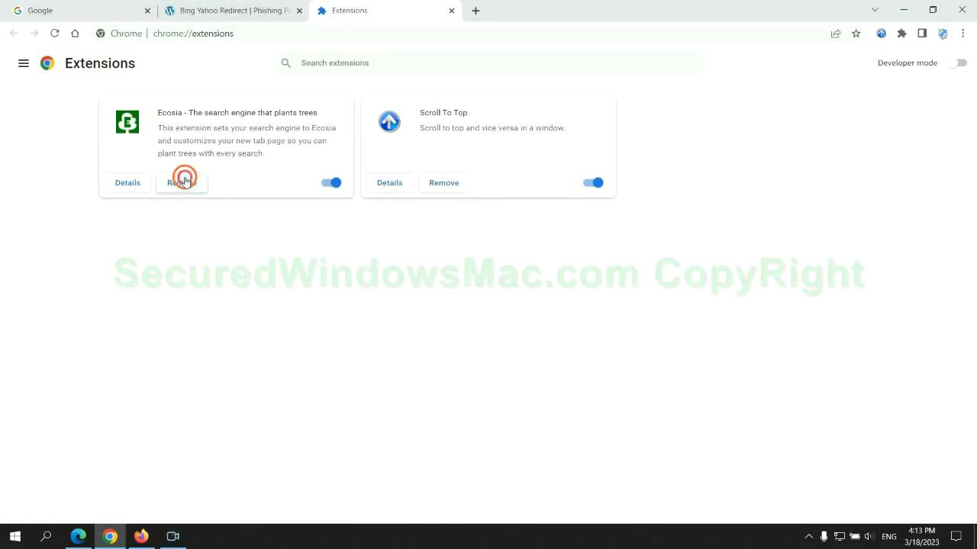
left_click(182, 182)
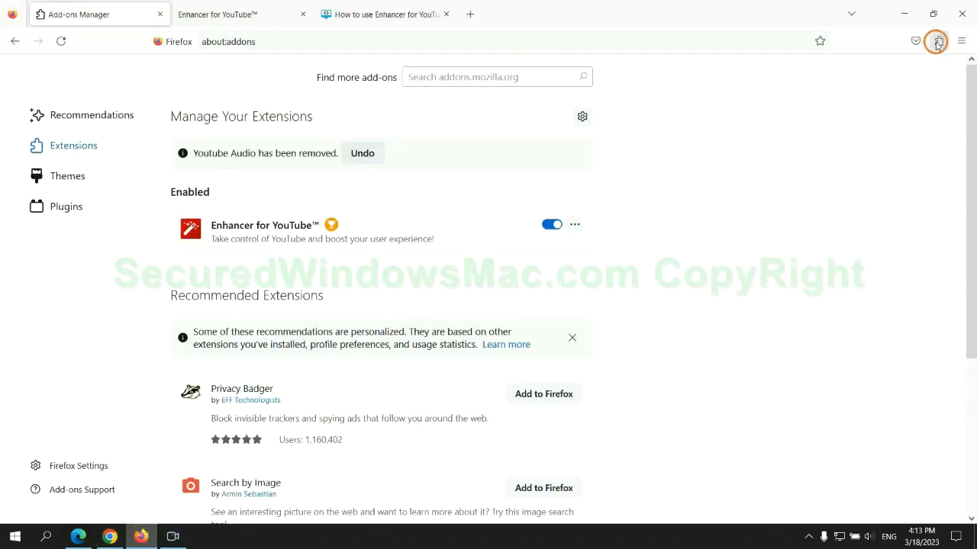
- Remove the Enhancer for YouTube add-on from Firefox's add-ons list
left_click(936, 41)
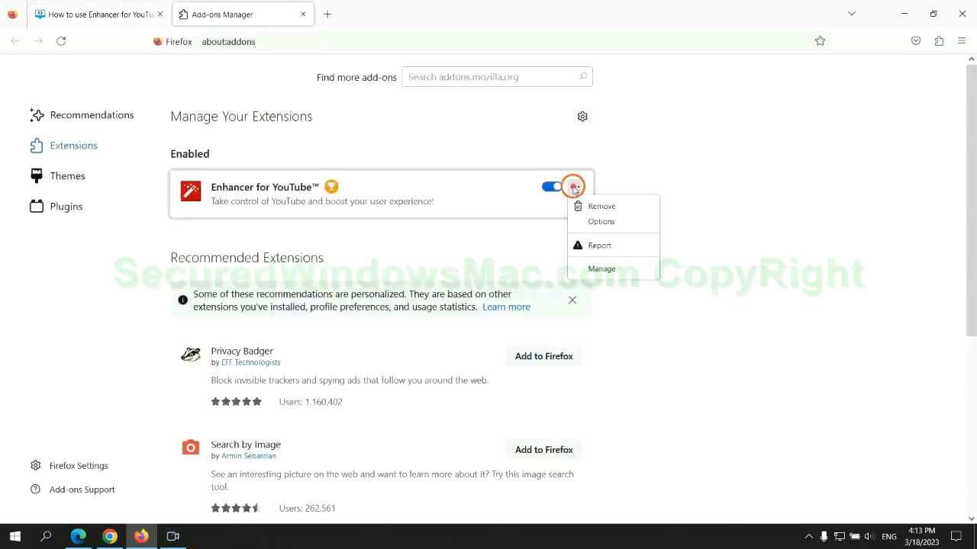
mouse_move(601, 206)
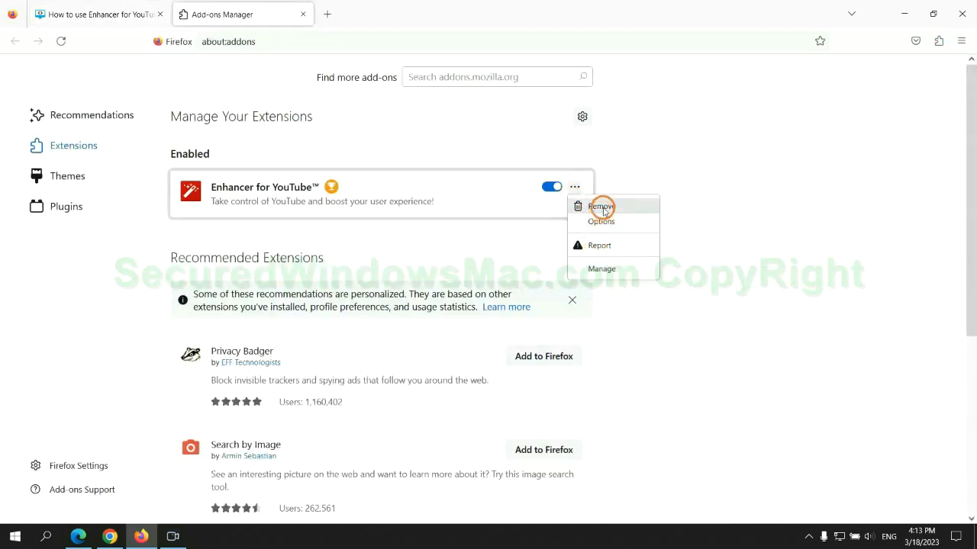
left_click(599, 207)
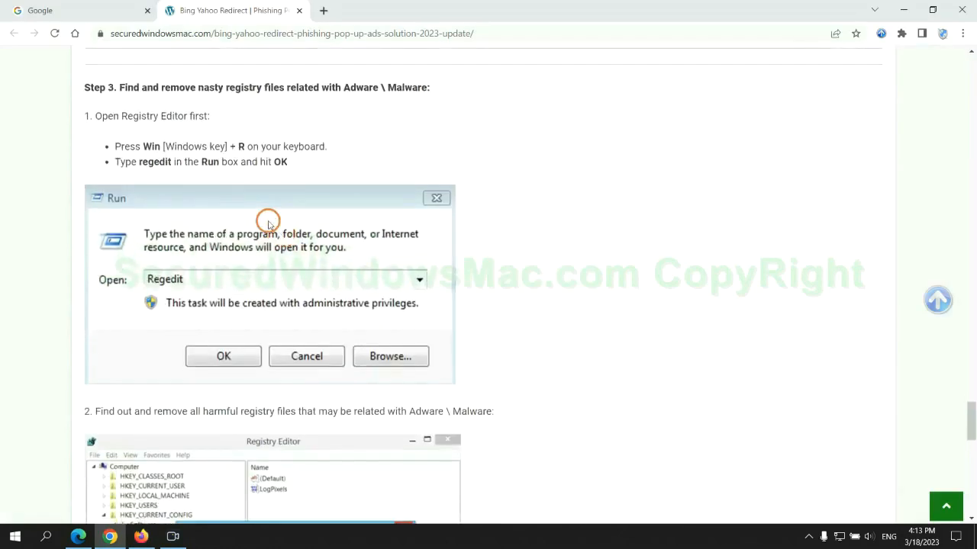
mouse_move(200, 176)
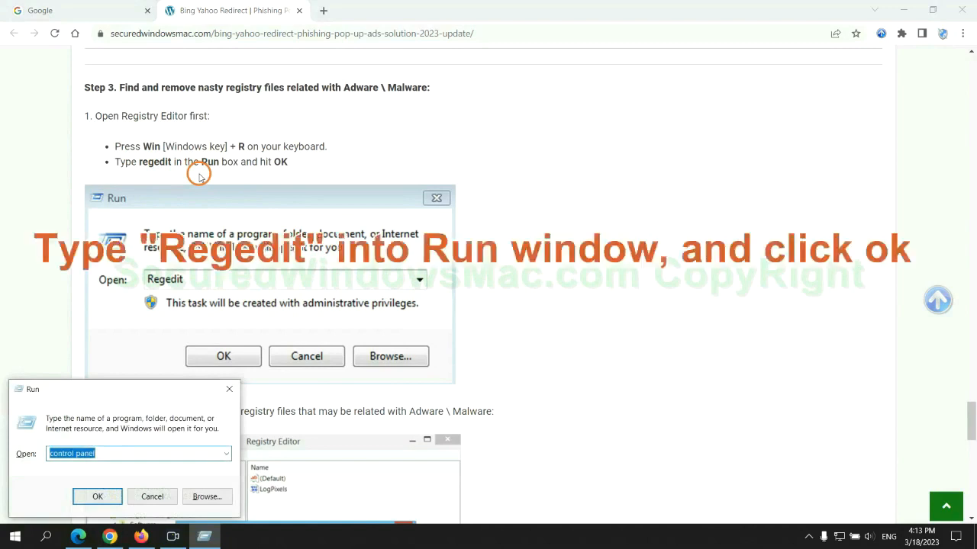
- Run regedit, search the registry for 'App', and right-click the found value
type("regedit")
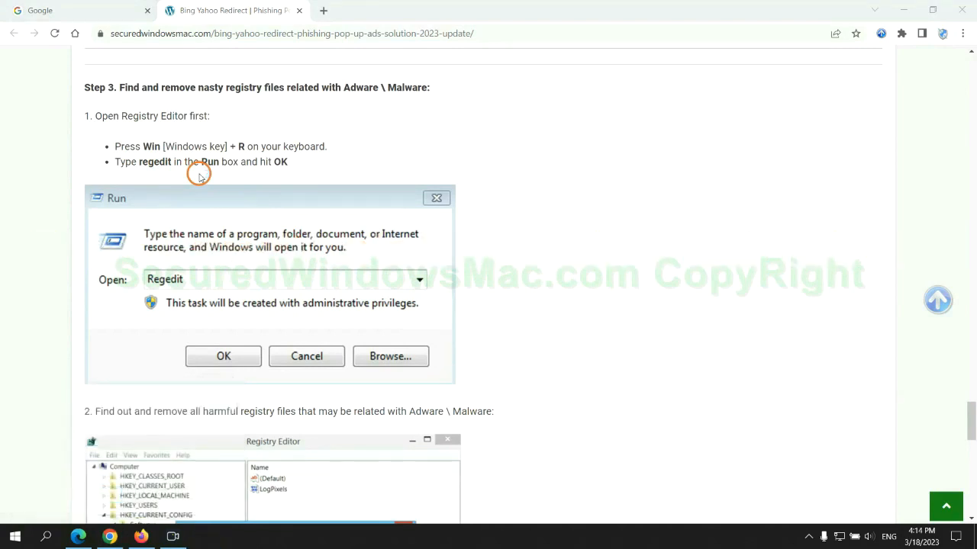
left_click(223, 357)
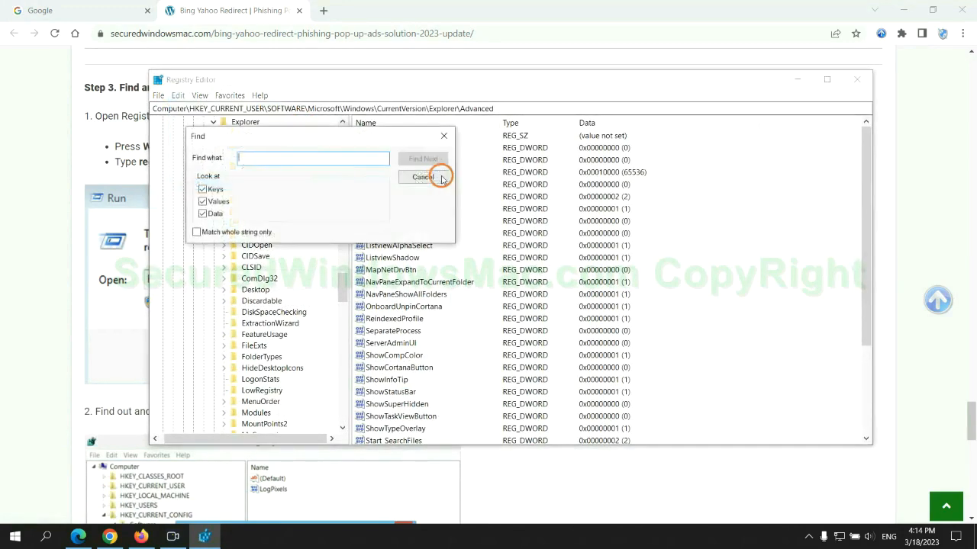
type("App")
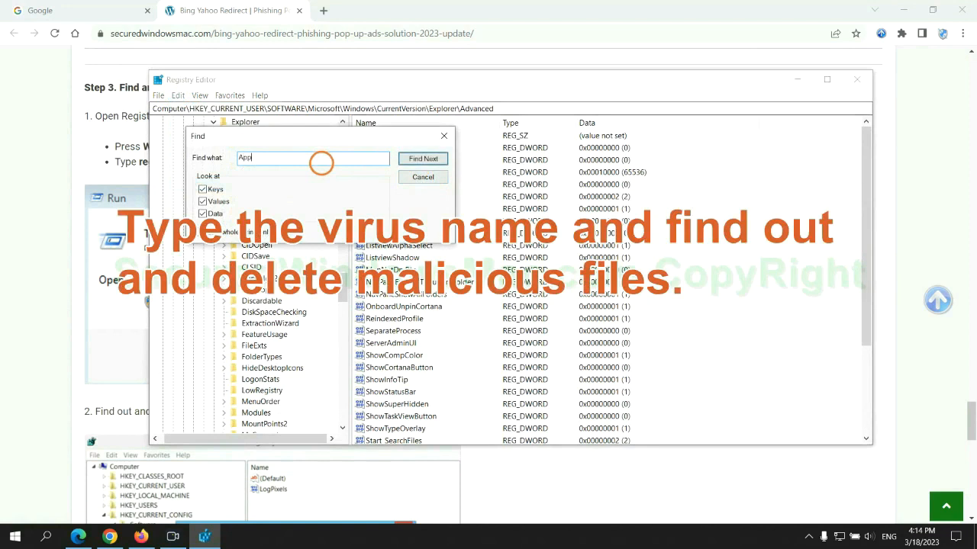
left_click(423, 158)
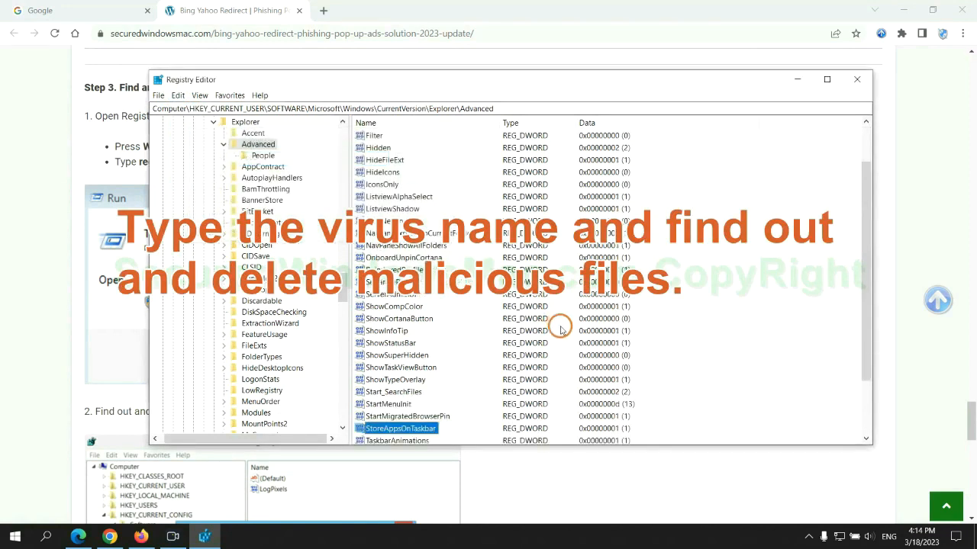
right_click(395, 354)
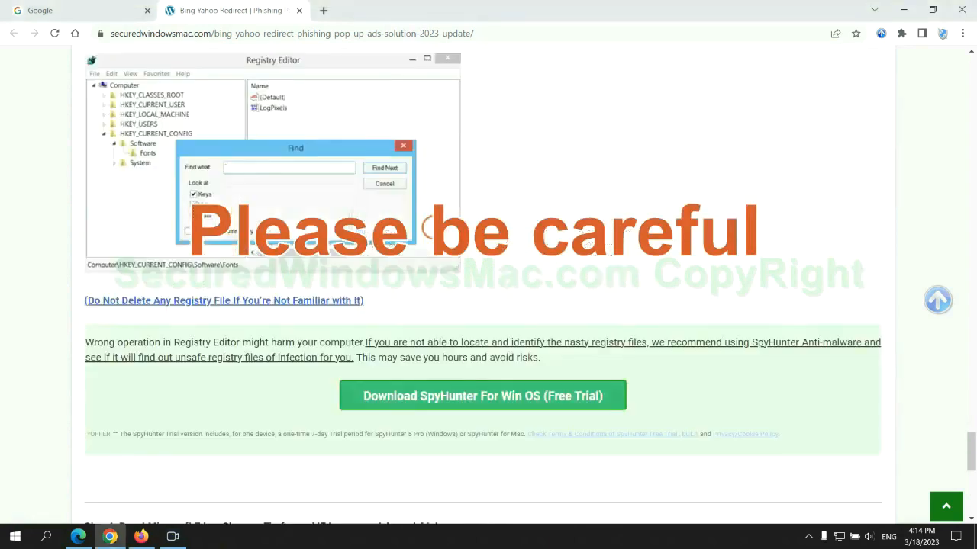
scroll("down", 3)
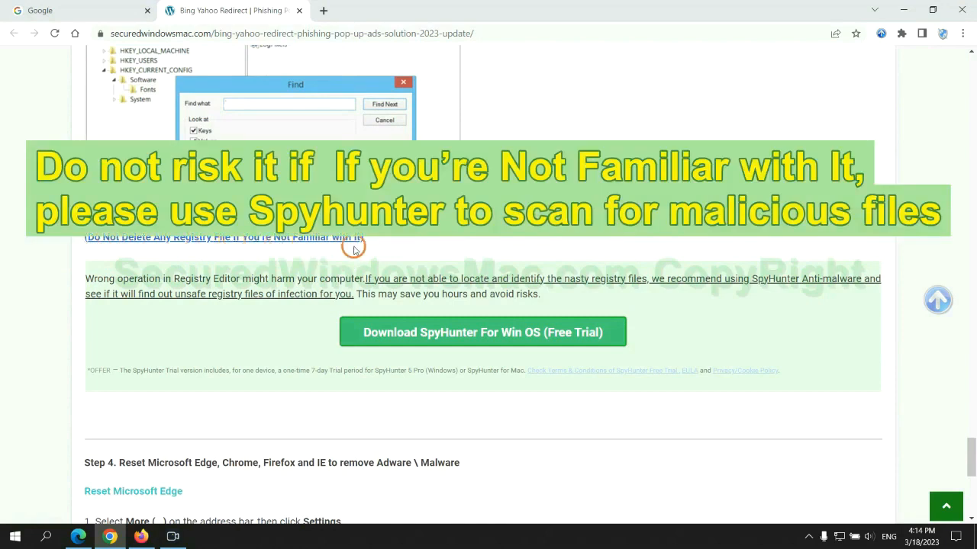
mouse_move(433, 331)
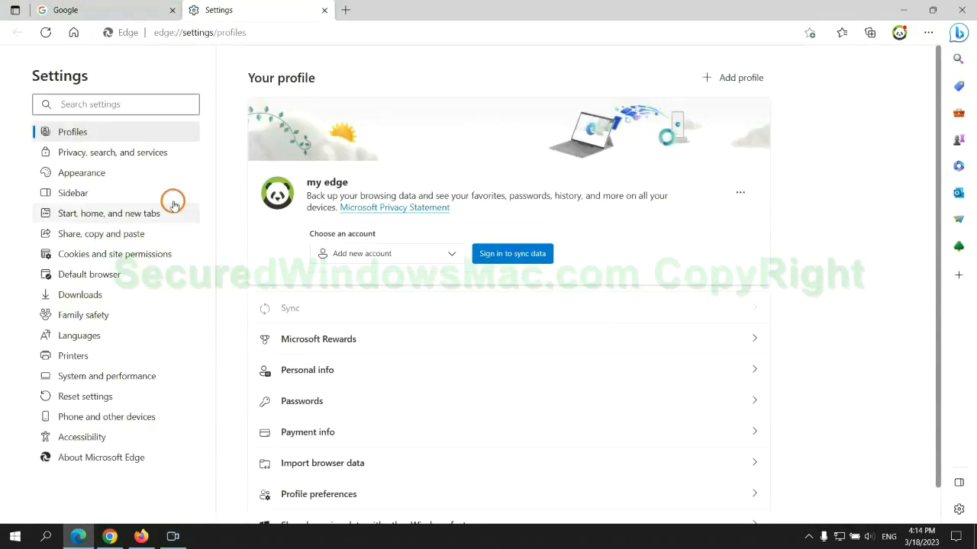
- Open Choose what to clear under Edge's Privacy, search, and services settings
left_click(112, 151)
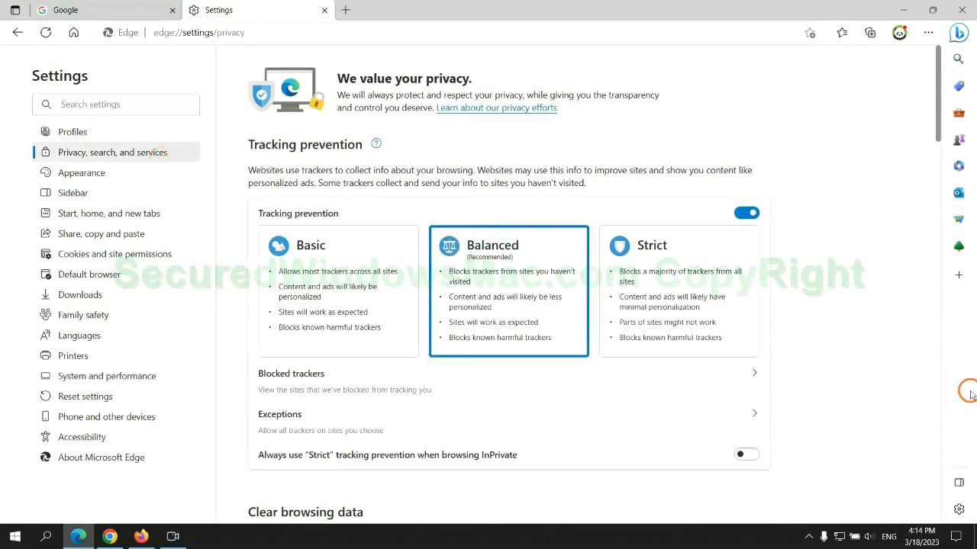
scroll("down", 3)
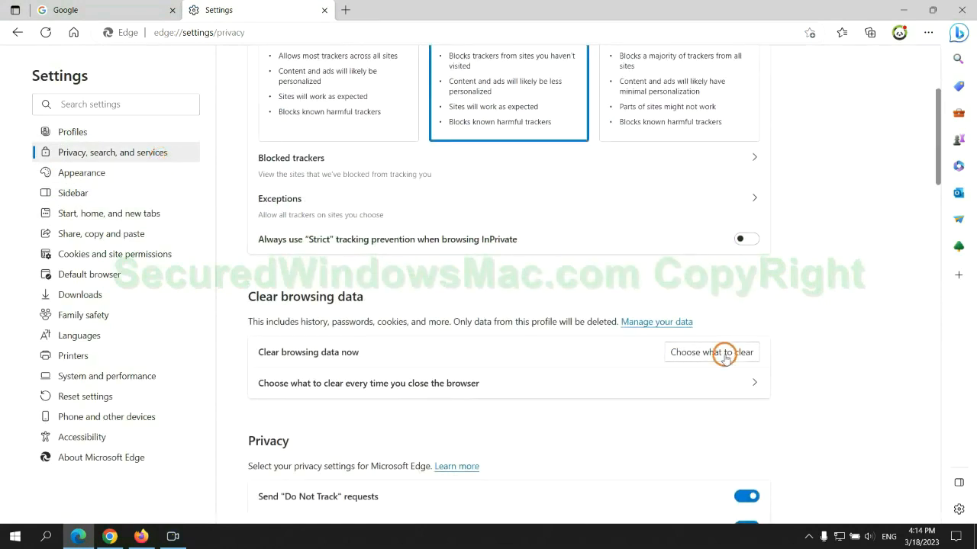
left_click(711, 353)
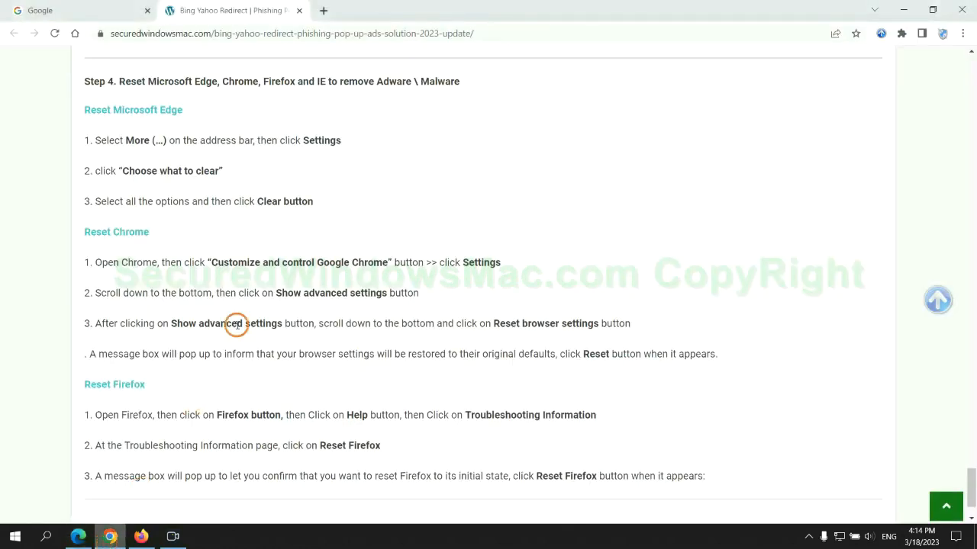
- Restore Chrome's settings to their original defaults and confirm the reset
left_click(961, 33)
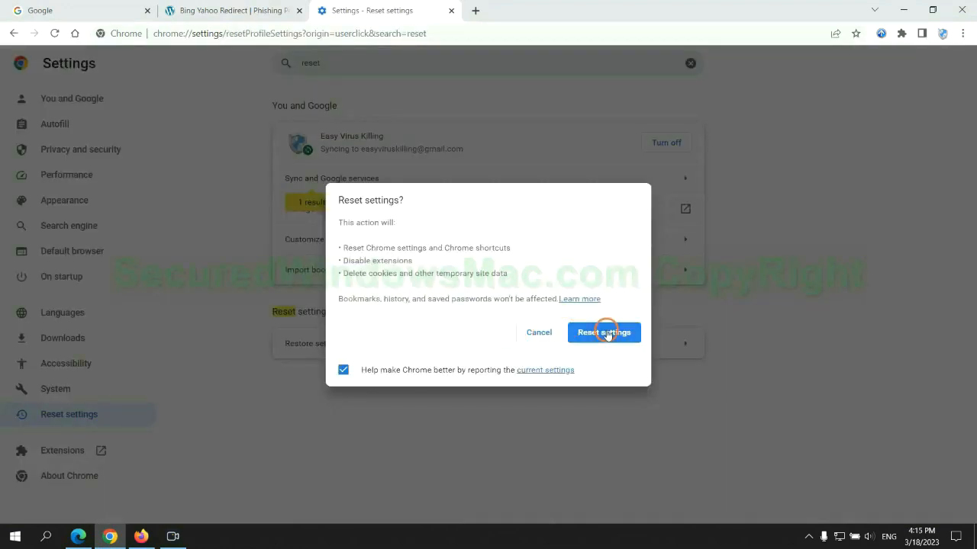
left_click(603, 332)
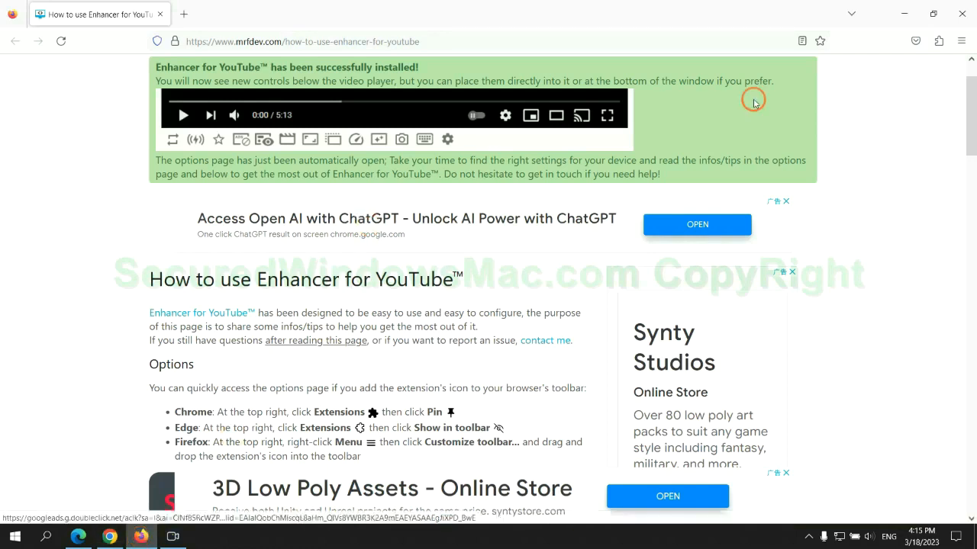
- Open Firefox's Troubleshooting Information page and start Refresh Firefox
left_click(961, 40)
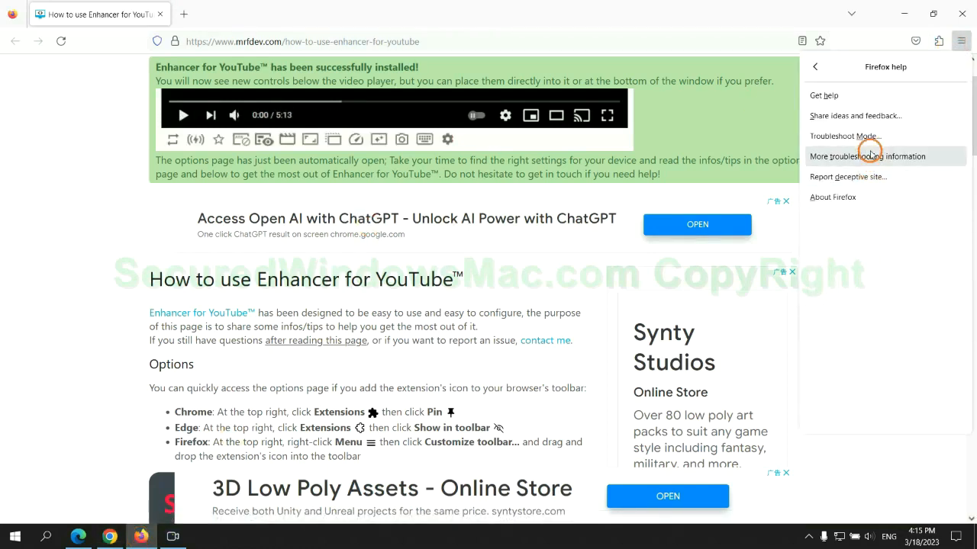
left_click(867, 156)
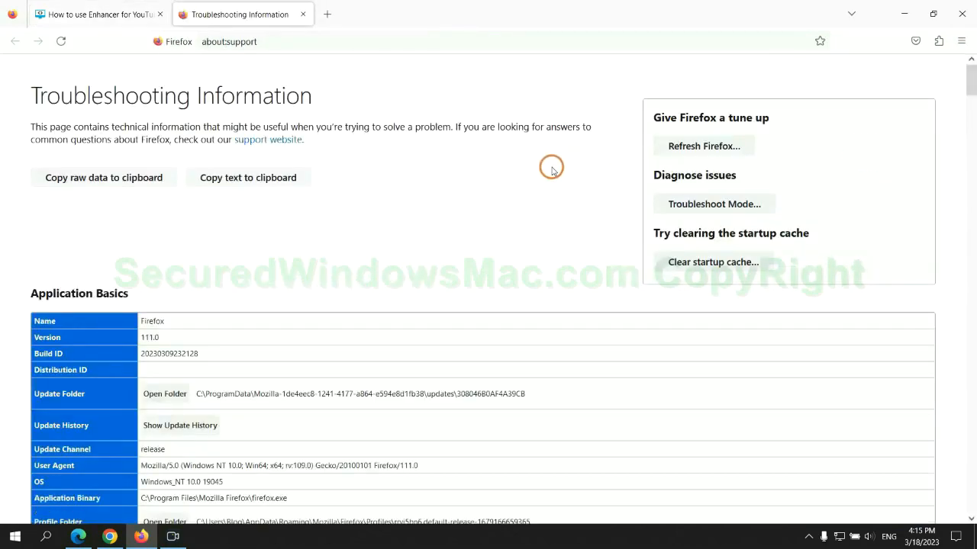
left_click(703, 145)
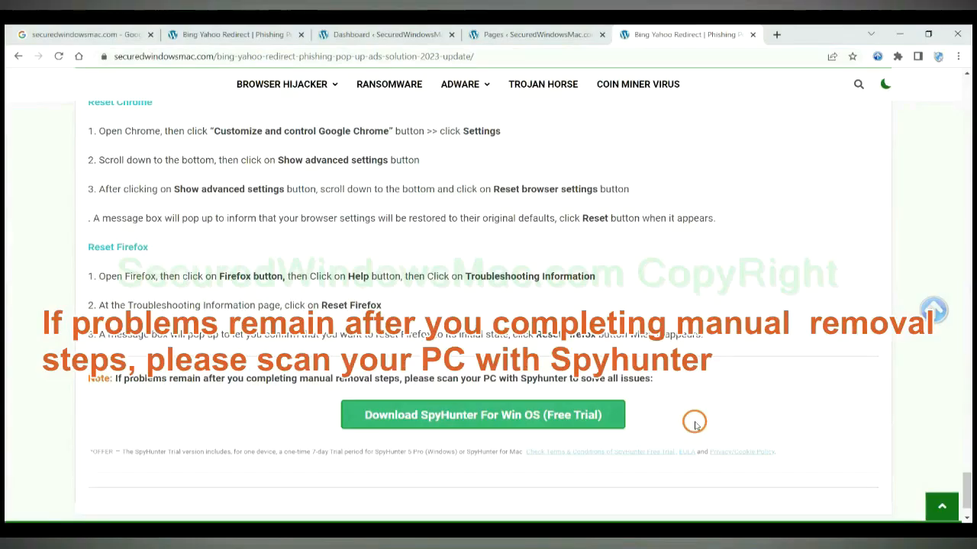
mouse_move(128, 382)
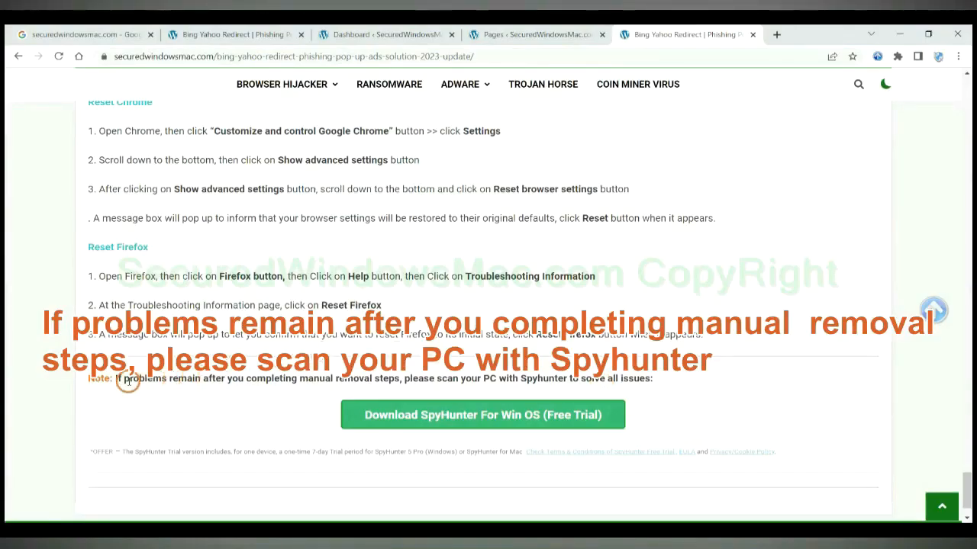
left_click_drag(115, 378, 203, 379)
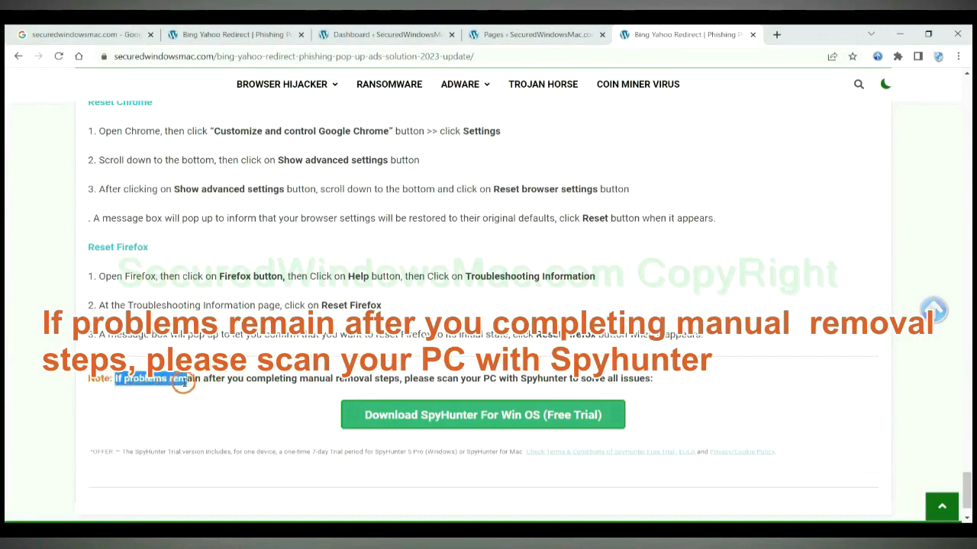